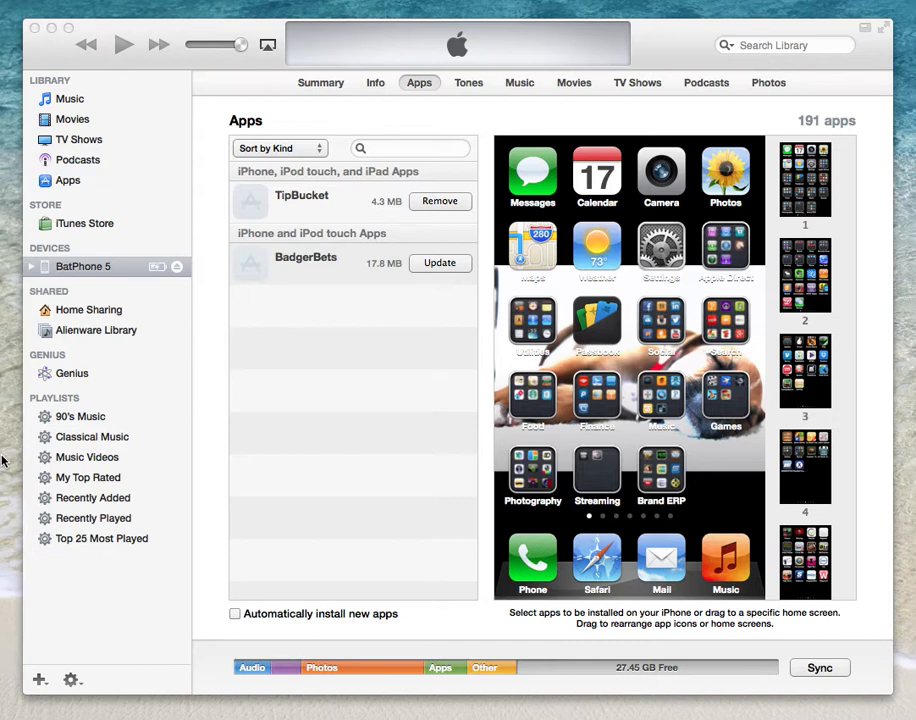
{"action": "mouse_move", "coordinate": [28, 416]}
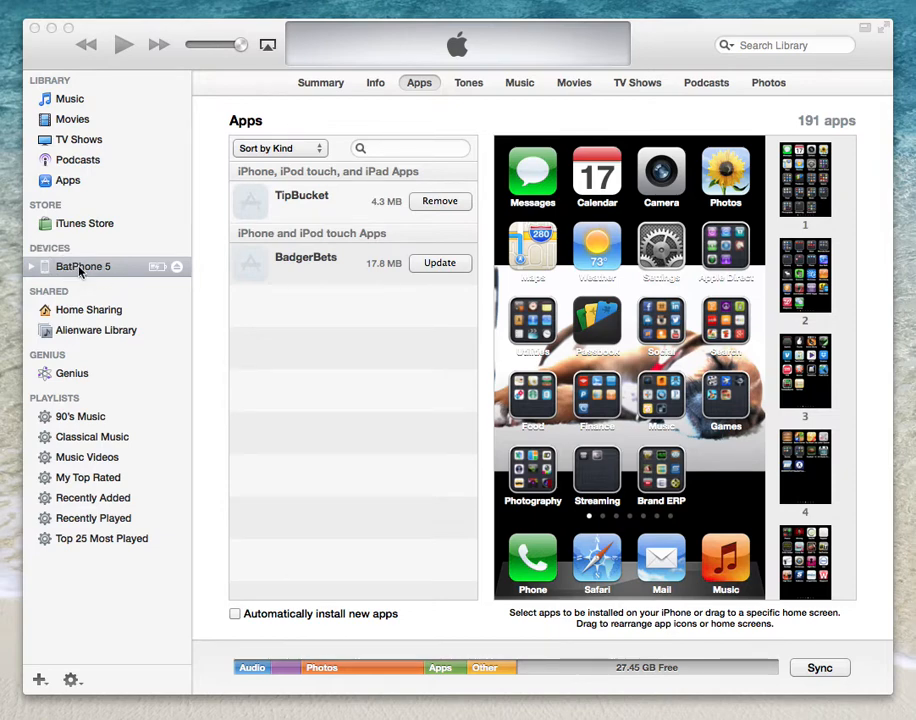
{"action": "mouse_move", "coordinate": [209, 199]}
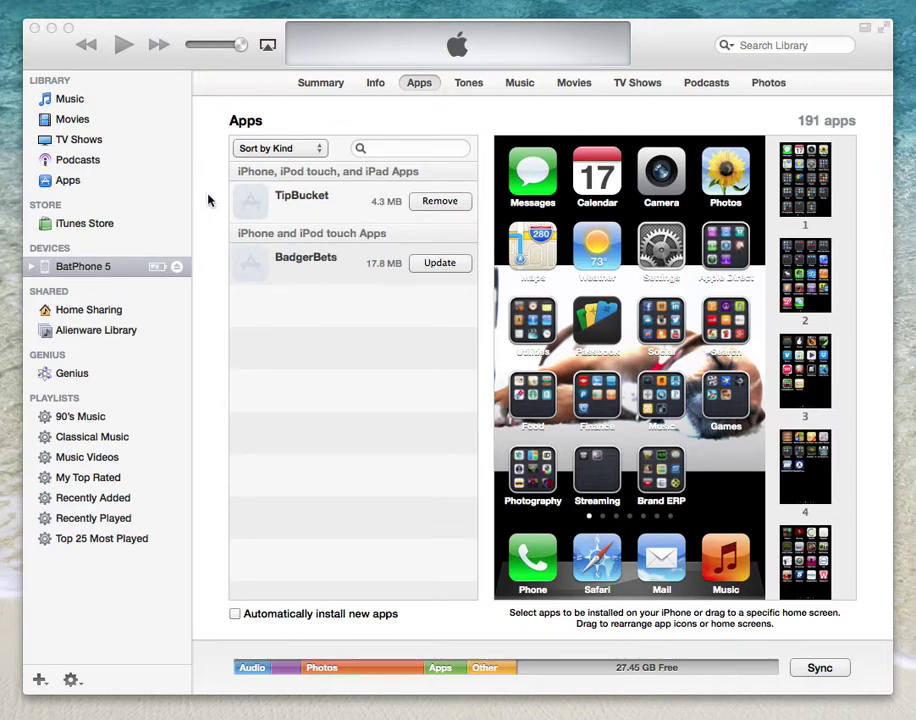
{"action": "mouse_move", "coordinate": [313, 97]}
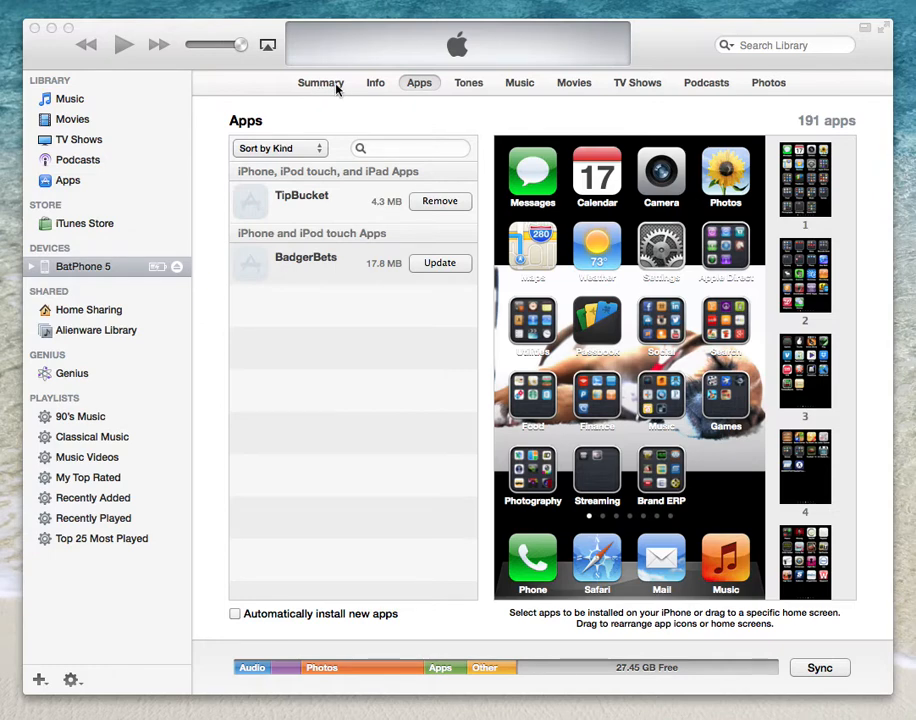
{"action": "mouse_move", "coordinate": [419, 88]}
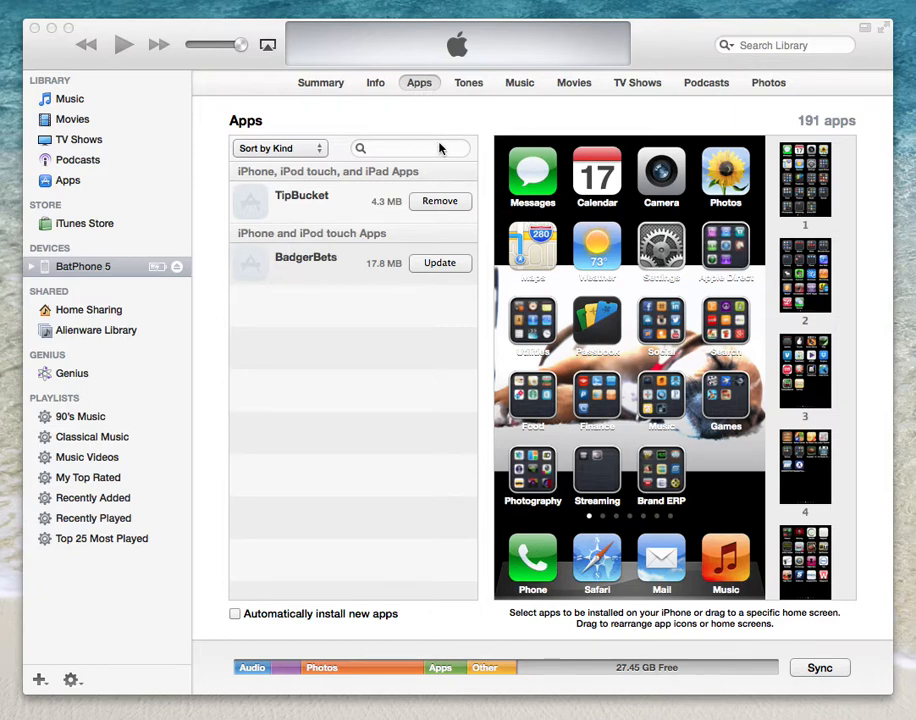
{"action": "mouse_move", "coordinate": [370, 505]}
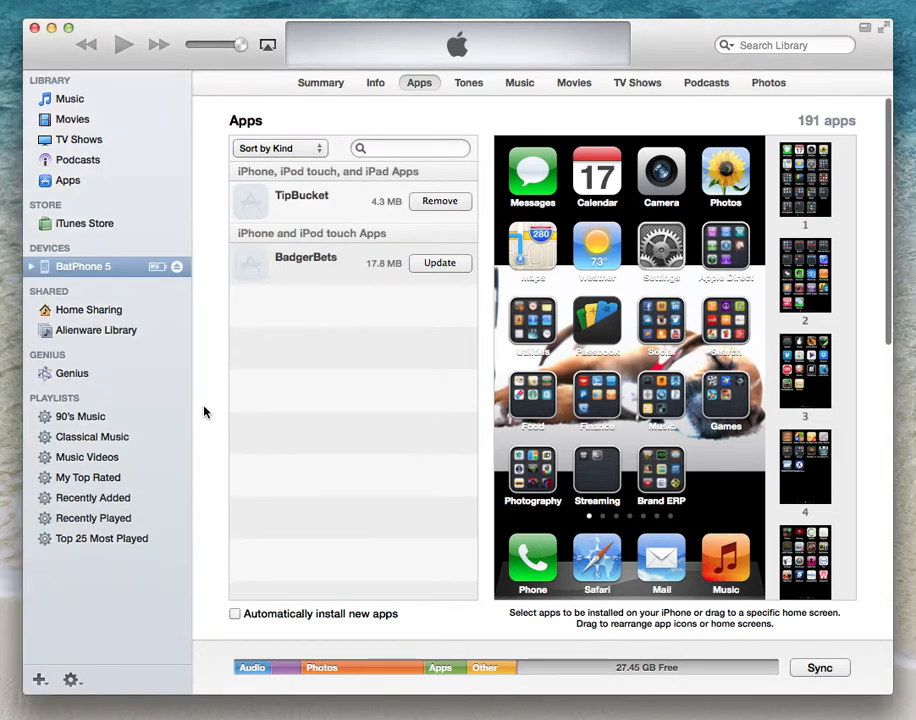
- Open TipBucket under File Sharing and select the 20121215_tb_backup.db document
{"action": "scroll", "scroll_direction": "down", "scroll_amount": 3}
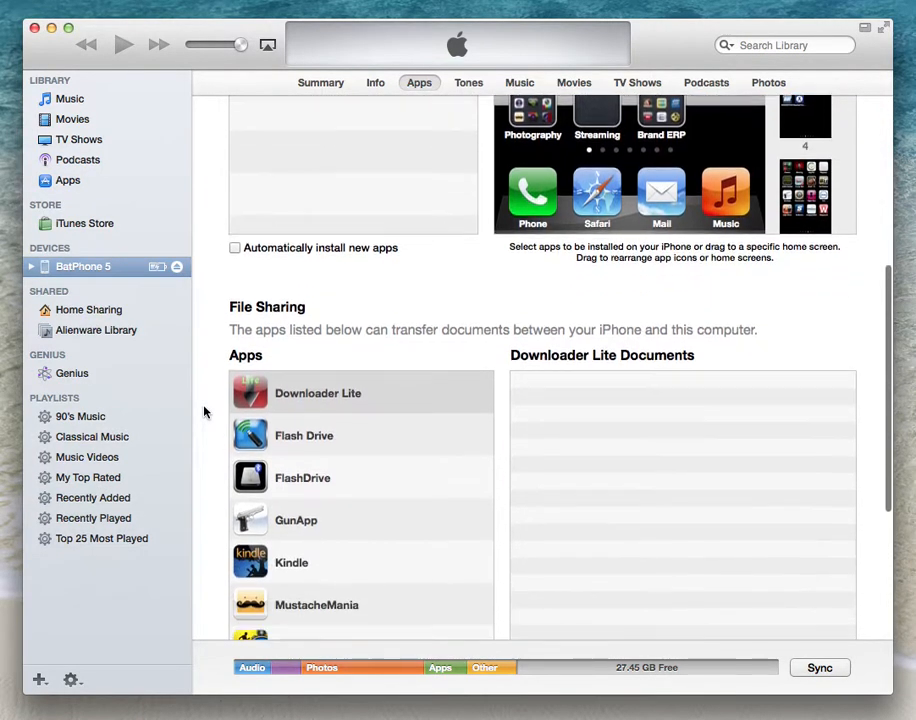
{"action": "scroll", "scroll_direction": "down", "scroll_amount": 3}
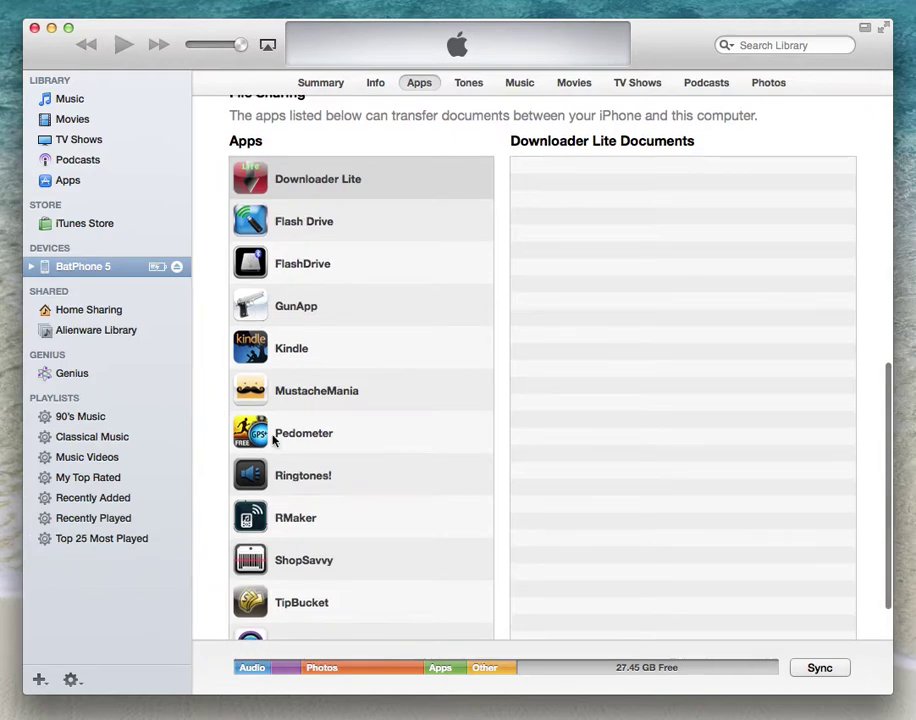
{"action": "scroll", "scroll_direction": "down", "scroll_amount": 3}
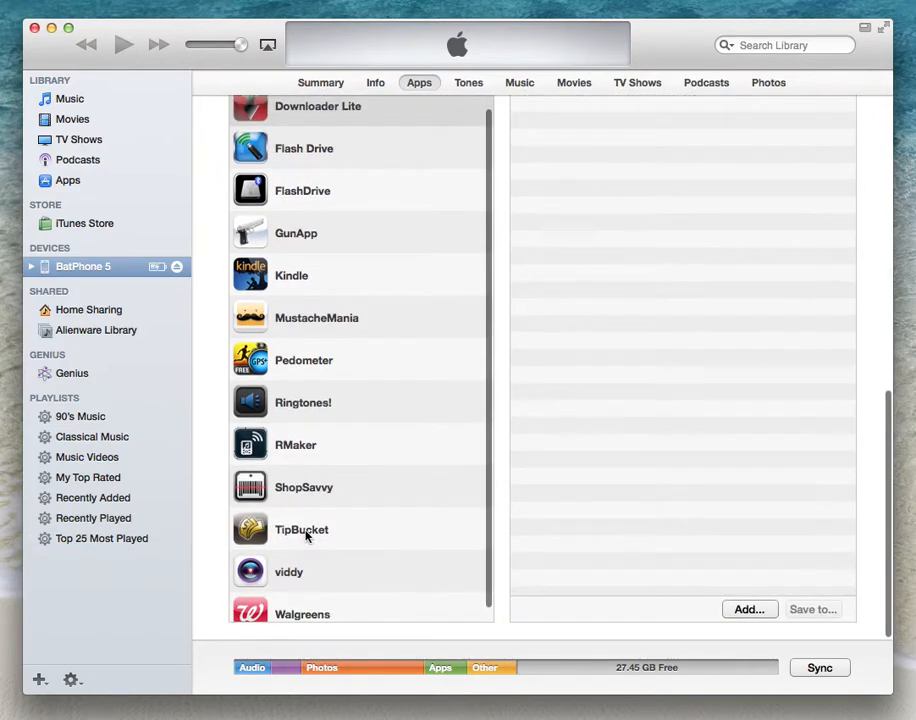
{"action": "left_click", "coordinate": [301, 529]}
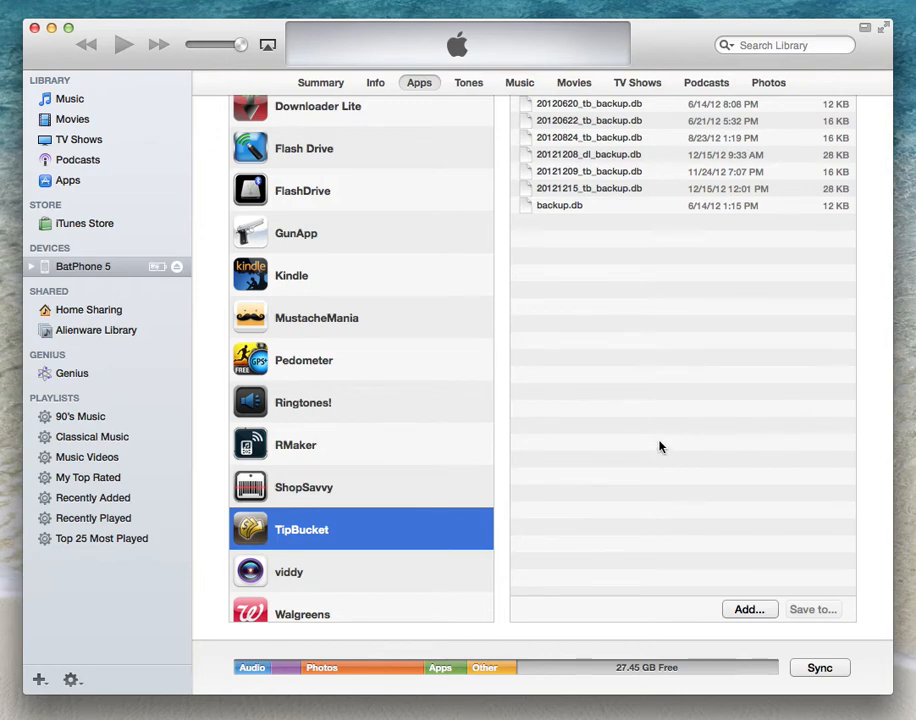
{"action": "mouse_move", "coordinate": [620, 198]}
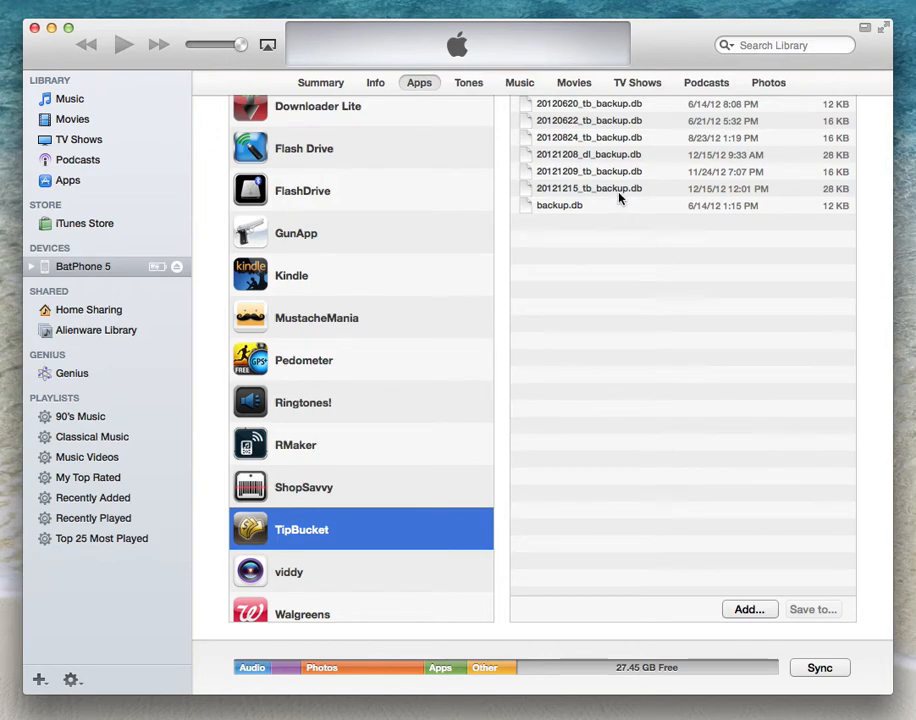
{"action": "left_click", "coordinate": [589, 188]}
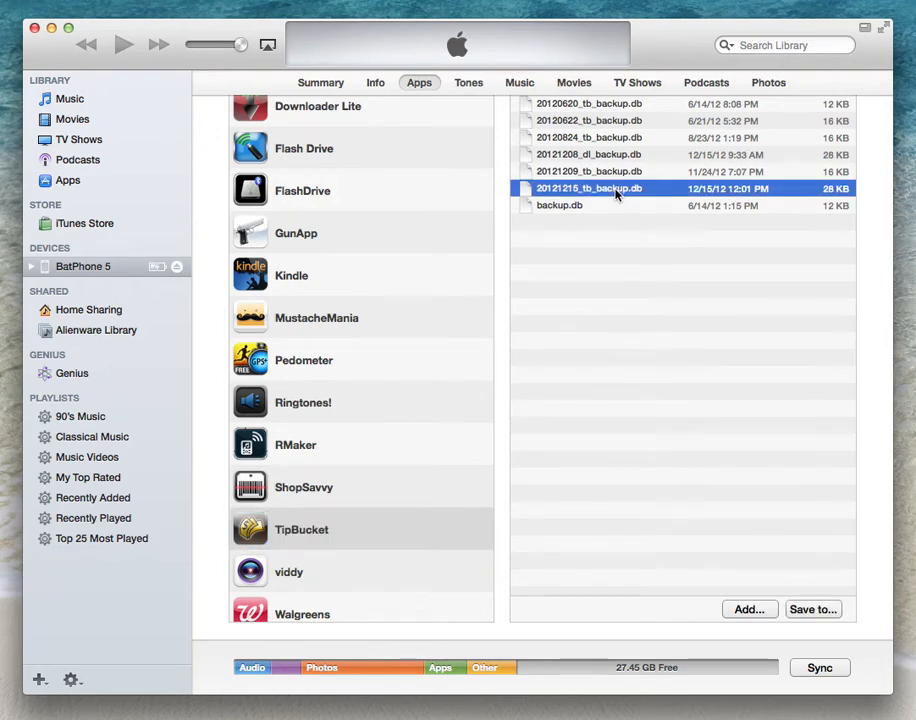
{"action": "mouse_move", "coordinate": [714, 358]}
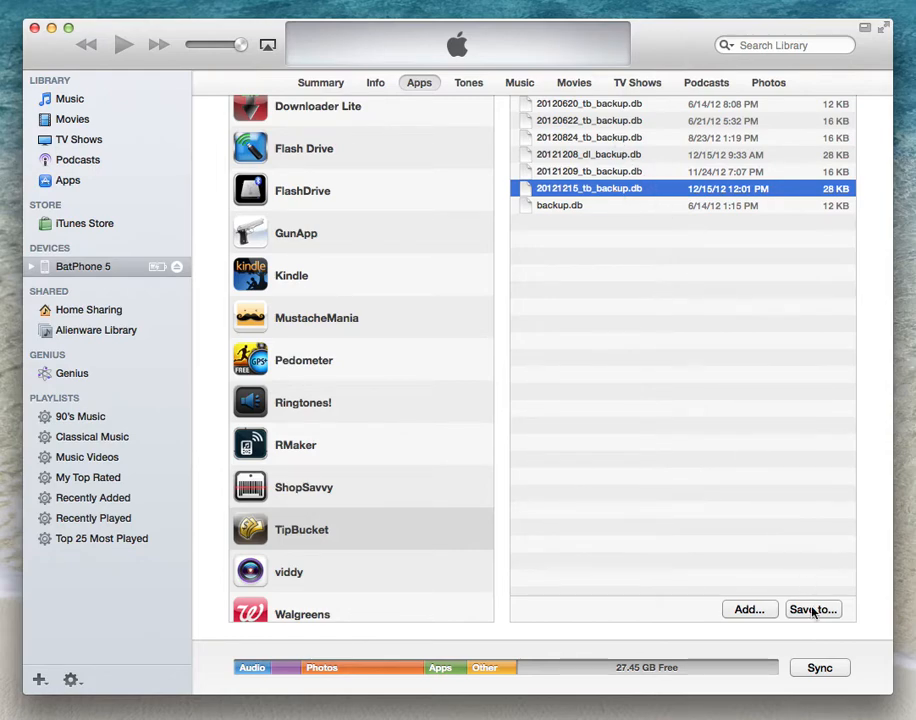
- Save 20121215_tb_backup.db to the Documents folder via Save to…
{"action": "left_click", "coordinate": [813, 609]}
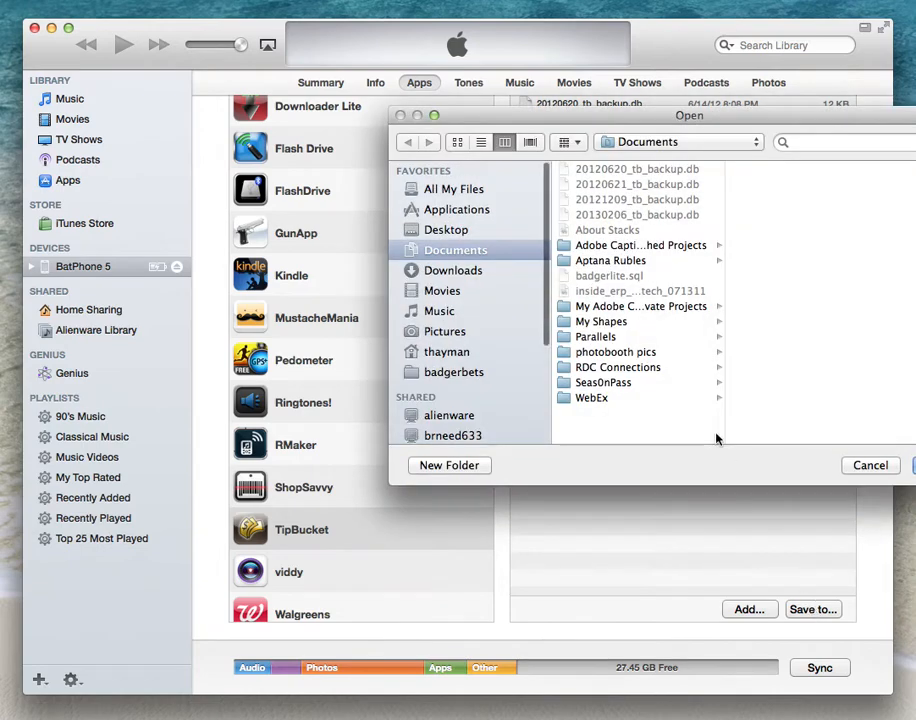
{"action": "mouse_move", "coordinate": [795, 128]}
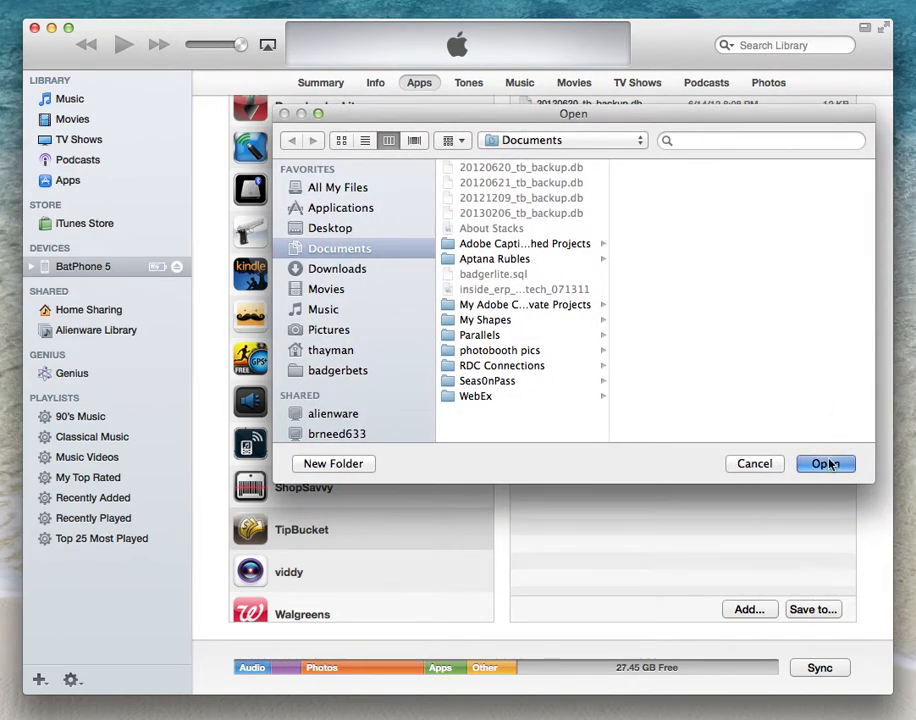
{"action": "left_click", "coordinate": [824, 463]}
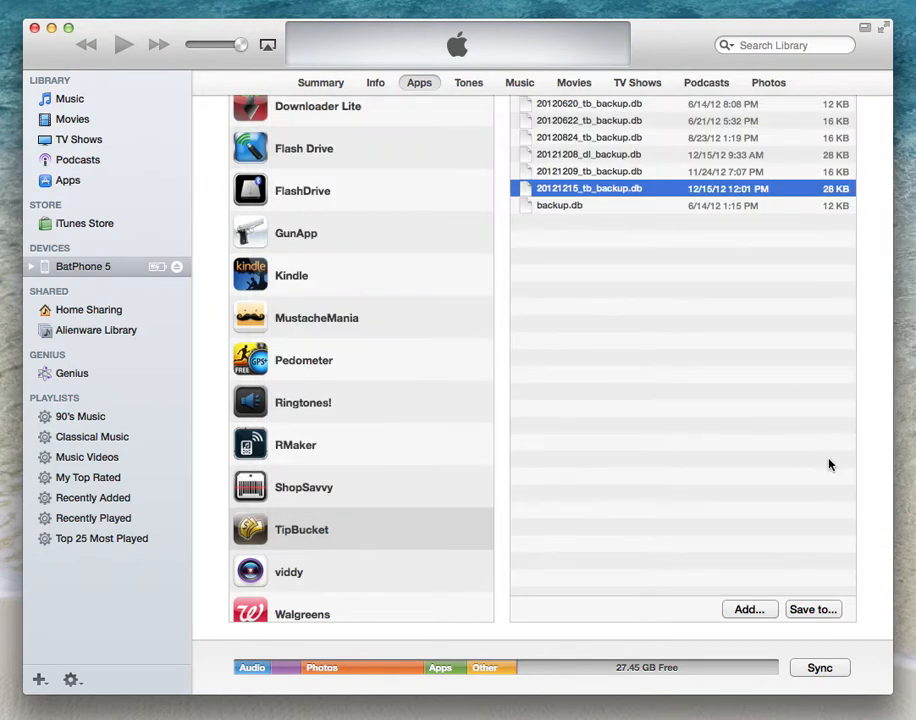
{"action": "mouse_move", "coordinate": [765, 563]}
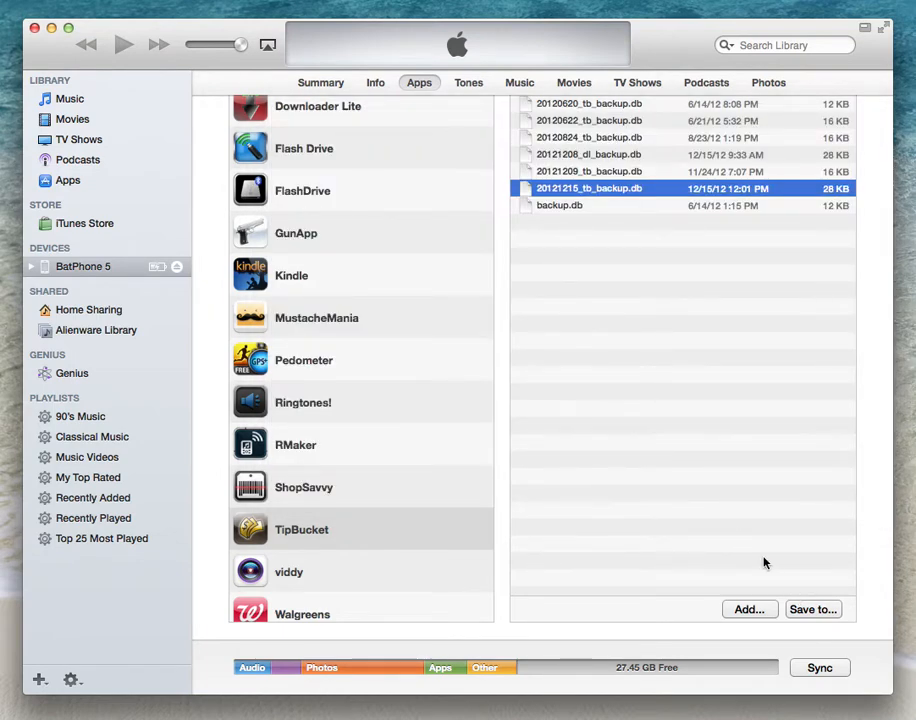
{"action": "mouse_move", "coordinate": [642, 467]}
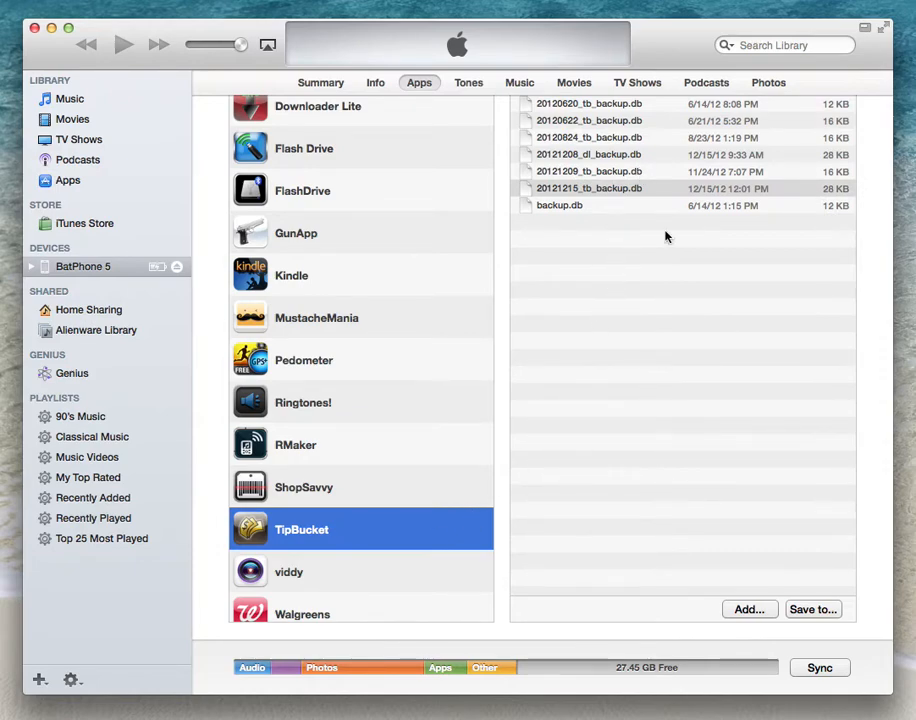
- Add the backup .db file from Documents to TipBucket, then select 20130206_tb_backup.db
{"action": "left_click", "coordinate": [748, 609]}
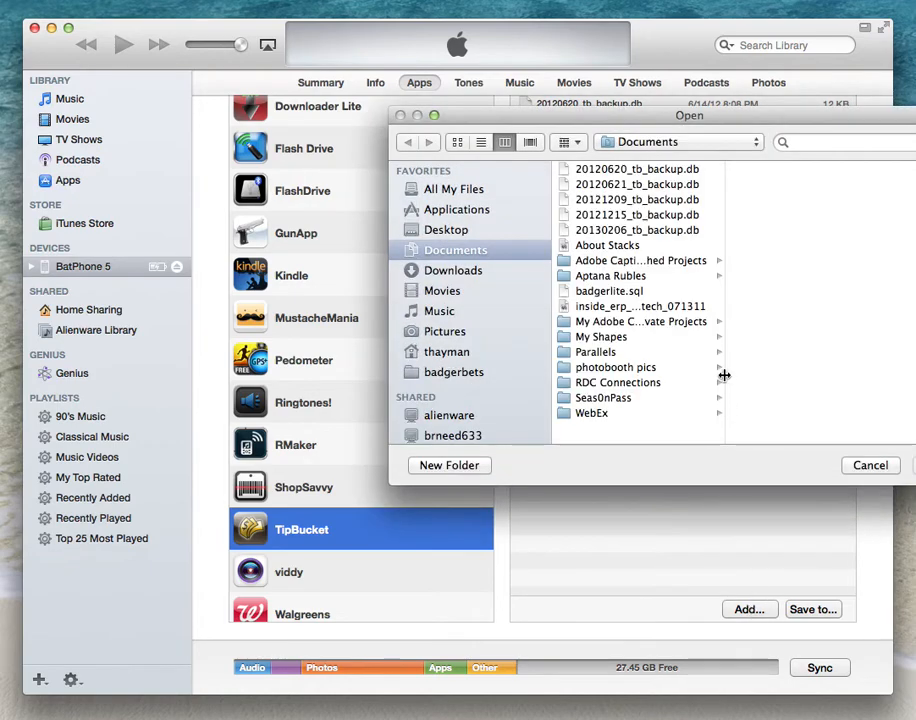
{"action": "mouse_move", "coordinate": [636, 230]}
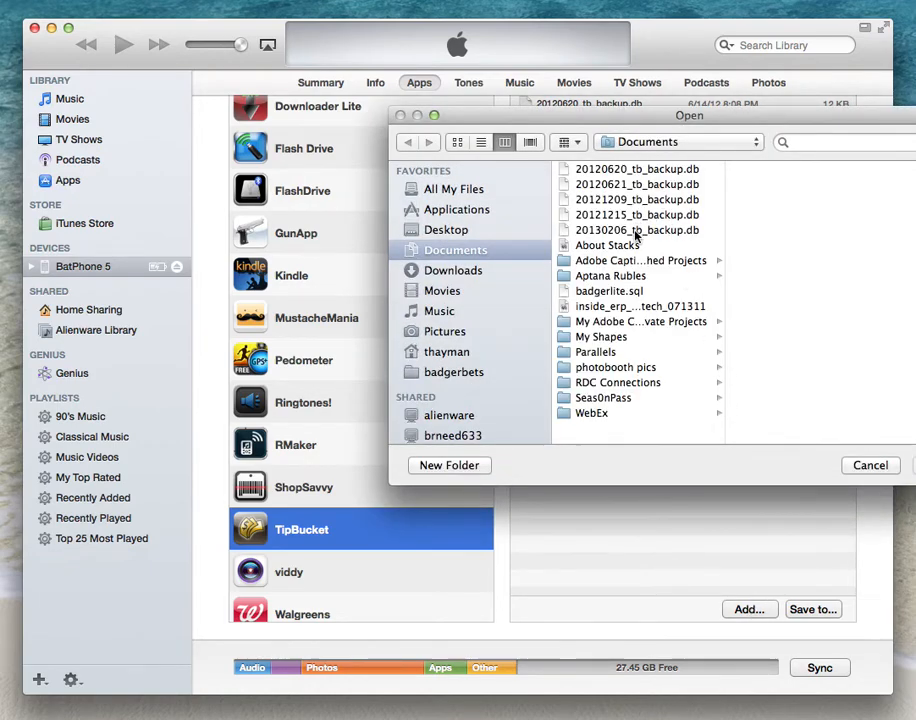
{"action": "left_click_drag", "start_coordinate": [689, 115], "coordinate": [571, 118]}
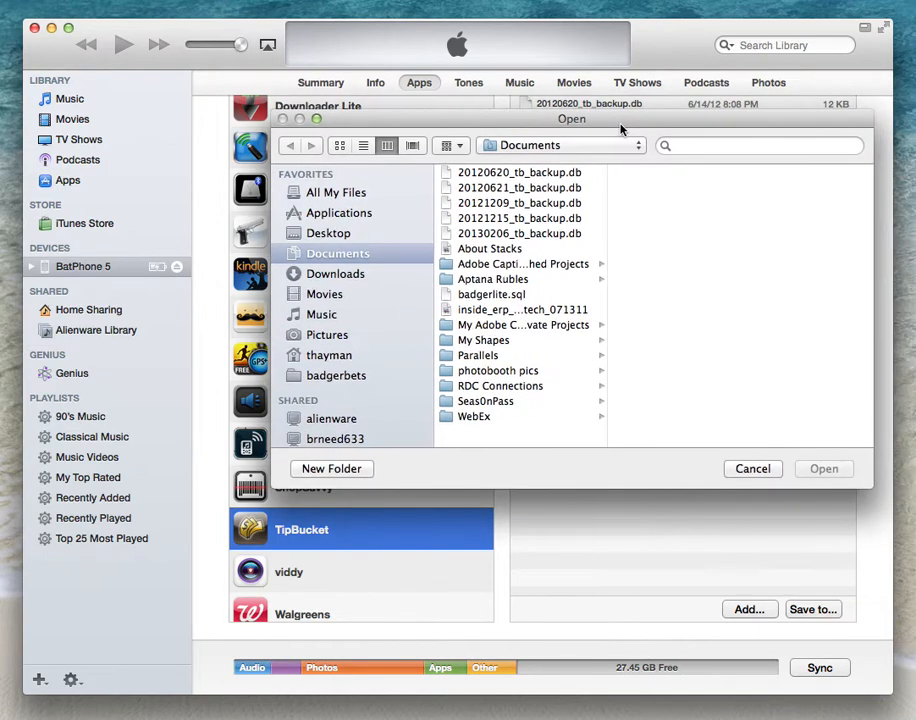
{"action": "left_click", "coordinate": [520, 233]}
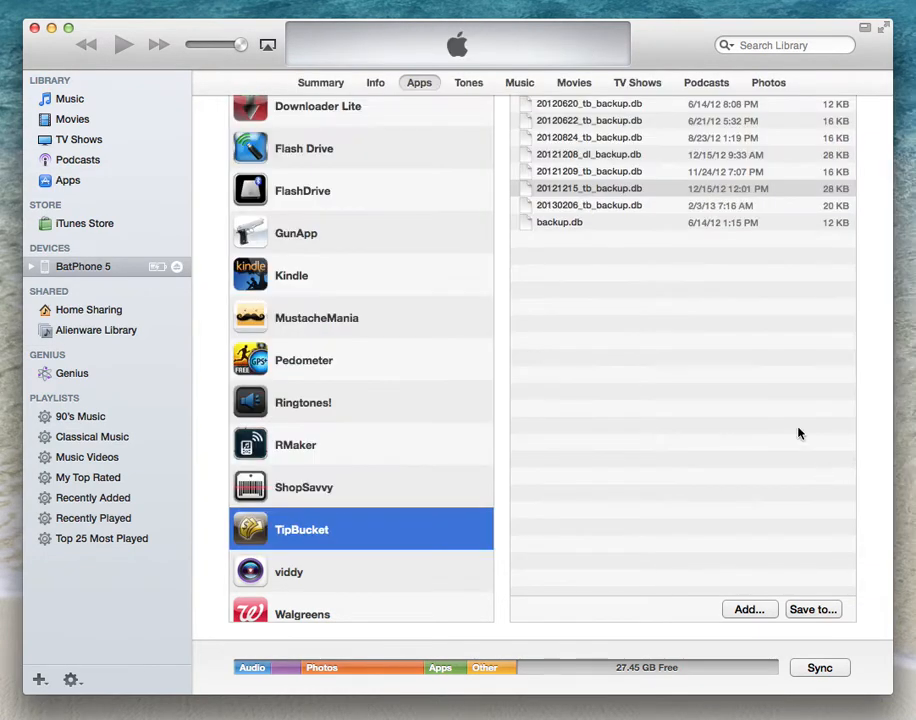
{"action": "mouse_move", "coordinate": [573, 215]}
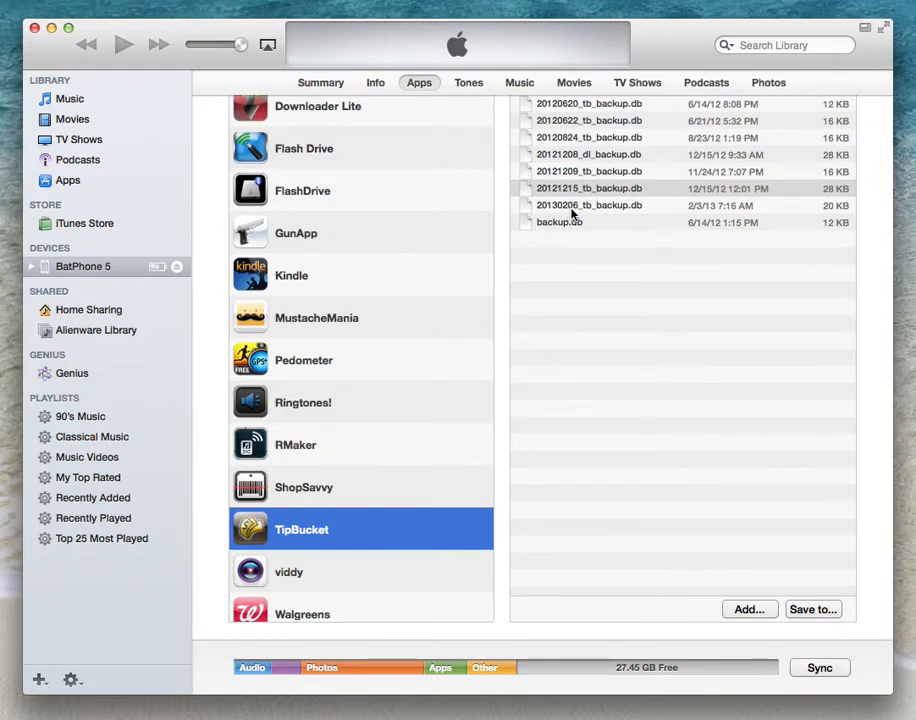
{"action": "left_click", "coordinate": [589, 205]}
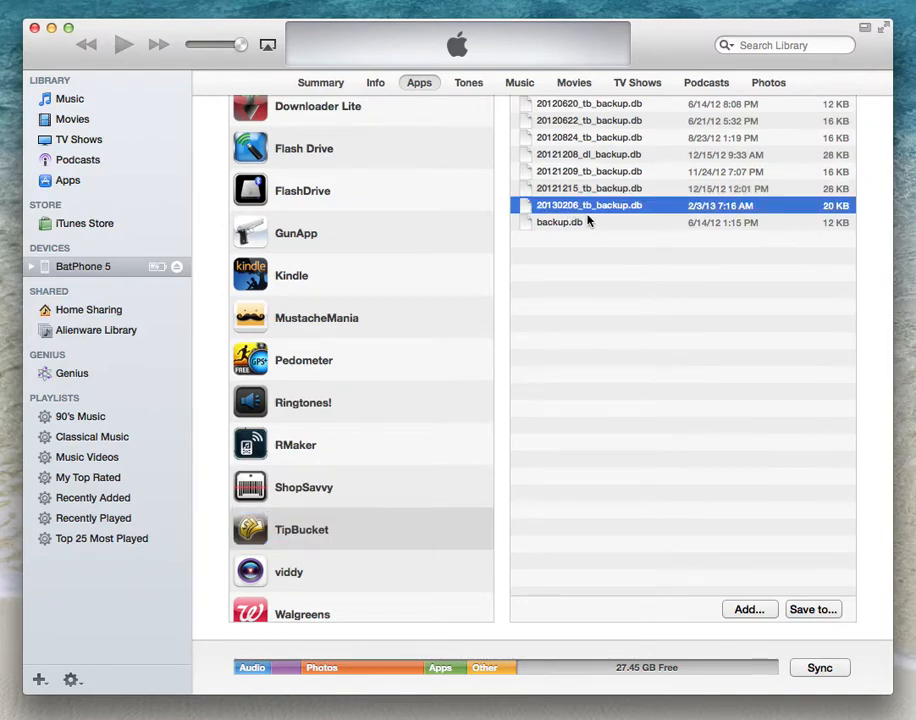
{"action": "mouse_move", "coordinate": [620, 221]}
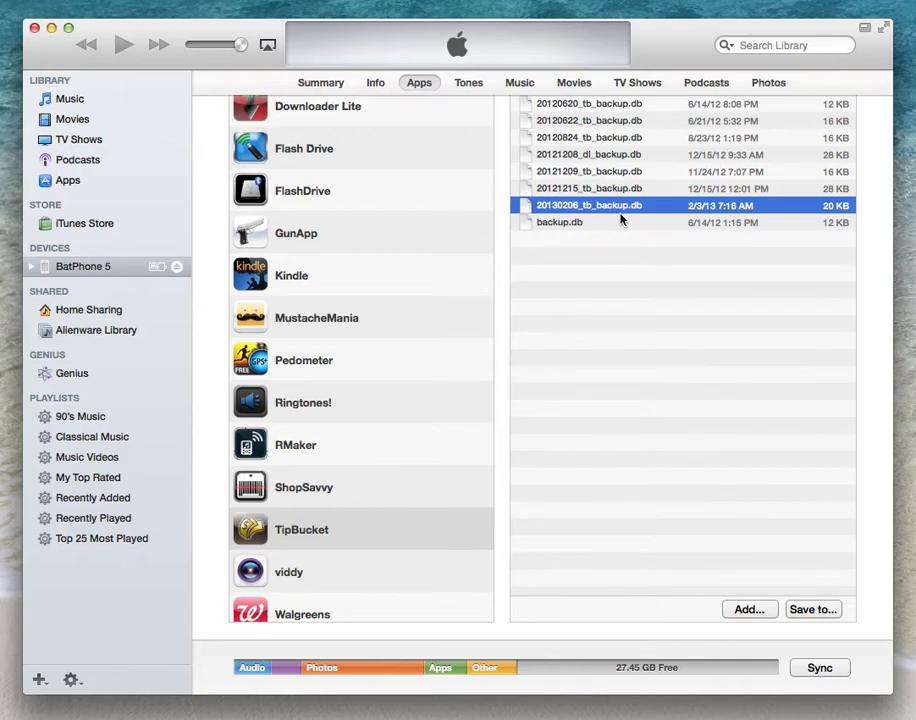
{"action": "mouse_move", "coordinate": [647, 416]}
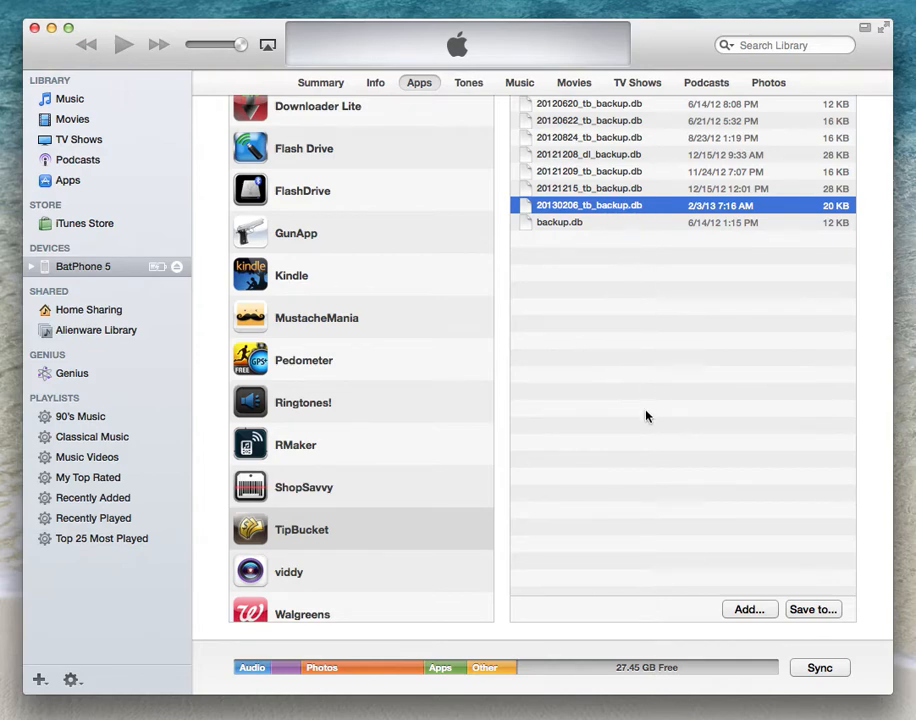
{"action": "mouse_move", "coordinate": [696, 476]}
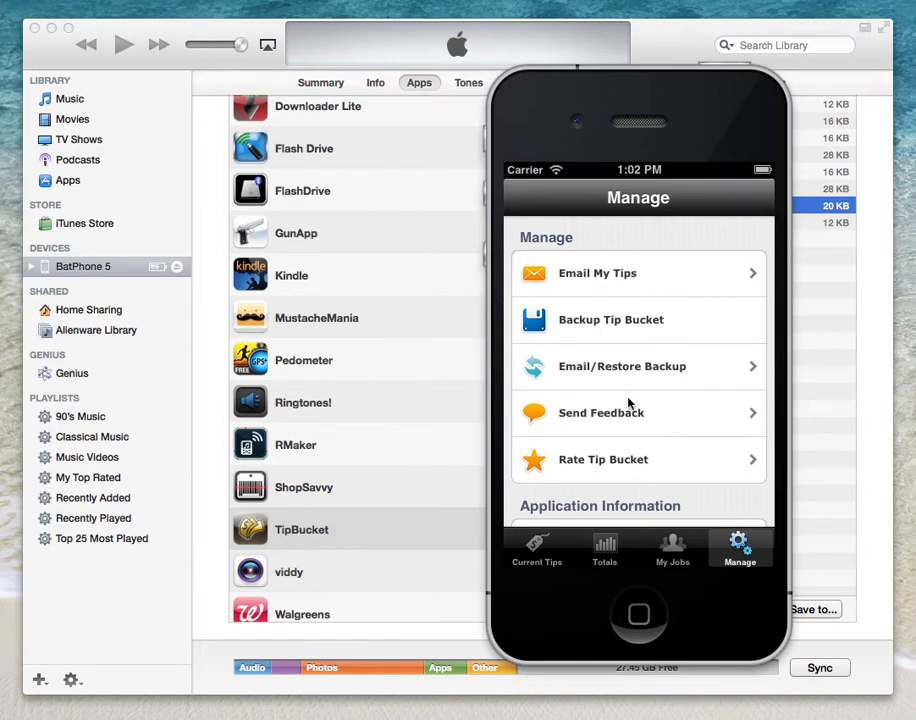
{"action": "mouse_move", "coordinate": [672, 383]}
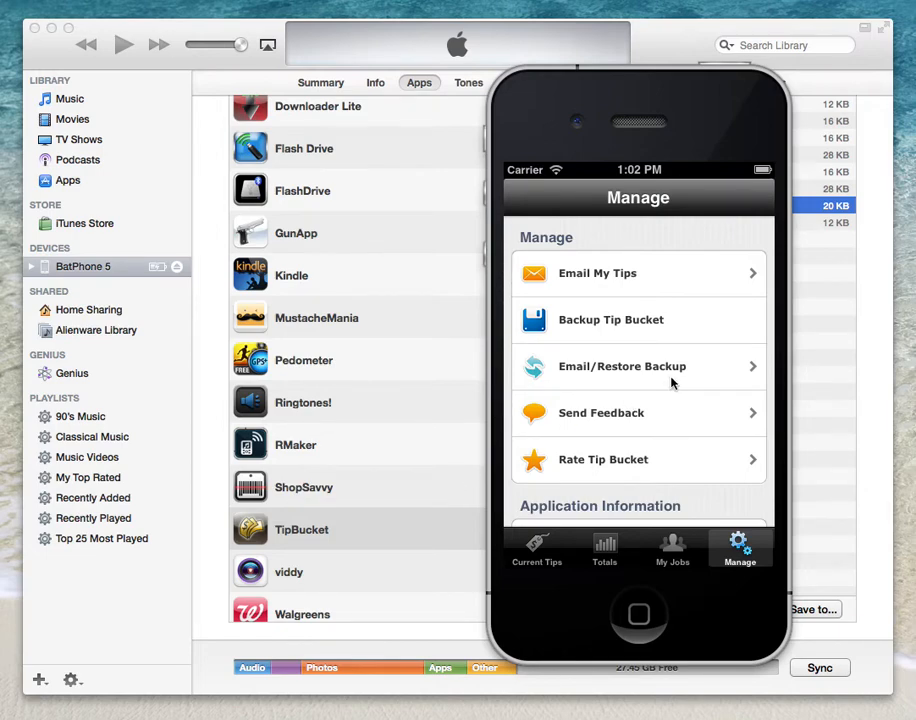
{"action": "mouse_move", "coordinate": [638, 551]}
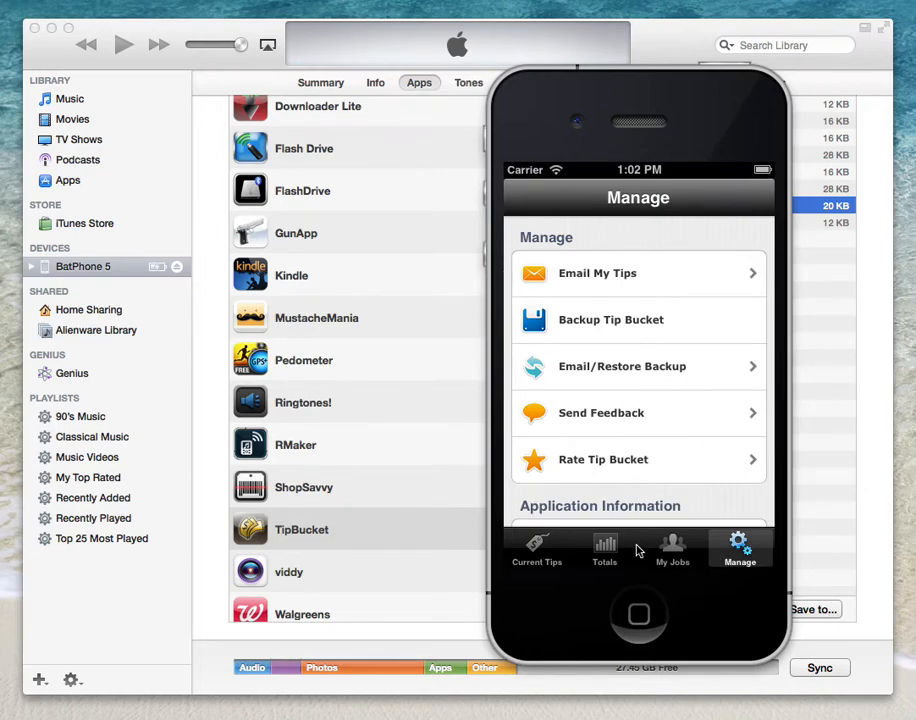
{"action": "mouse_move", "coordinate": [710, 411]}
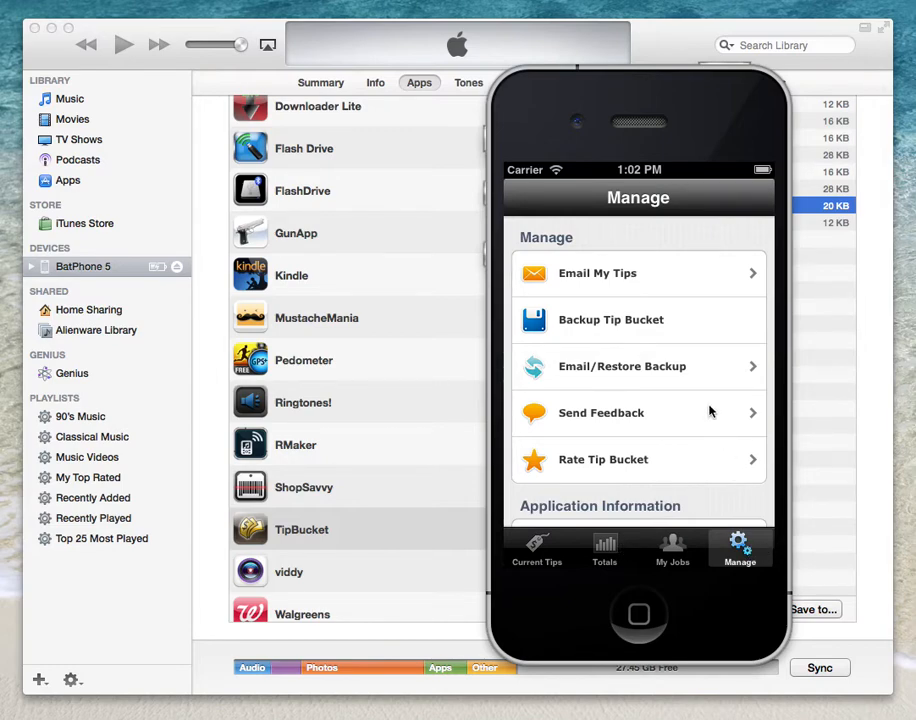
- Check 20130410_tb_backup.db under Email/Restore Backup and tap Restore Selected Backup
{"action": "left_click", "coordinate": [622, 366]}
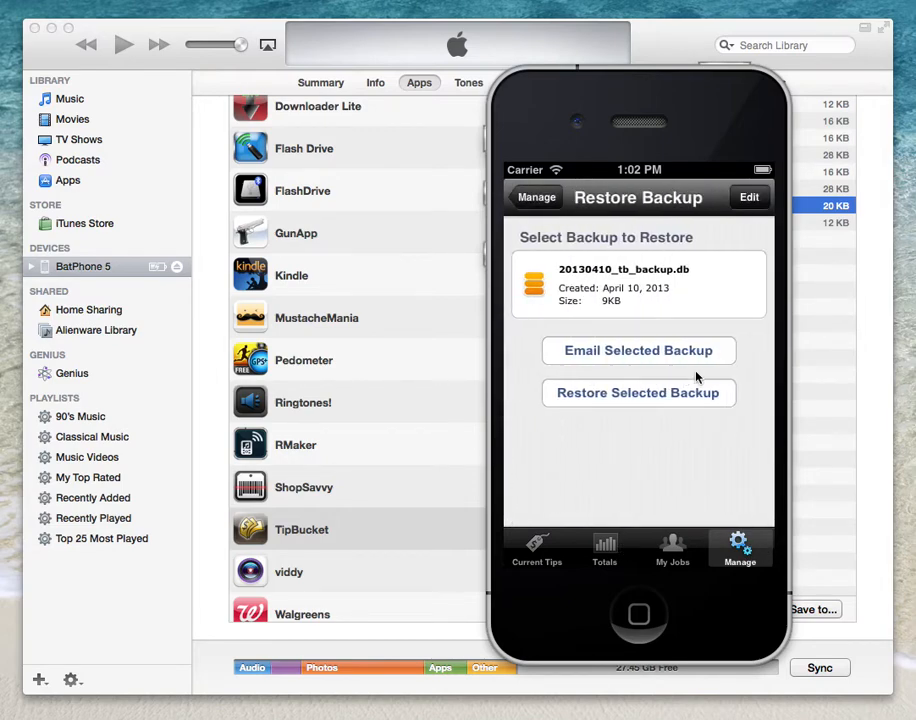
{"action": "left_click", "coordinate": [638, 284]}
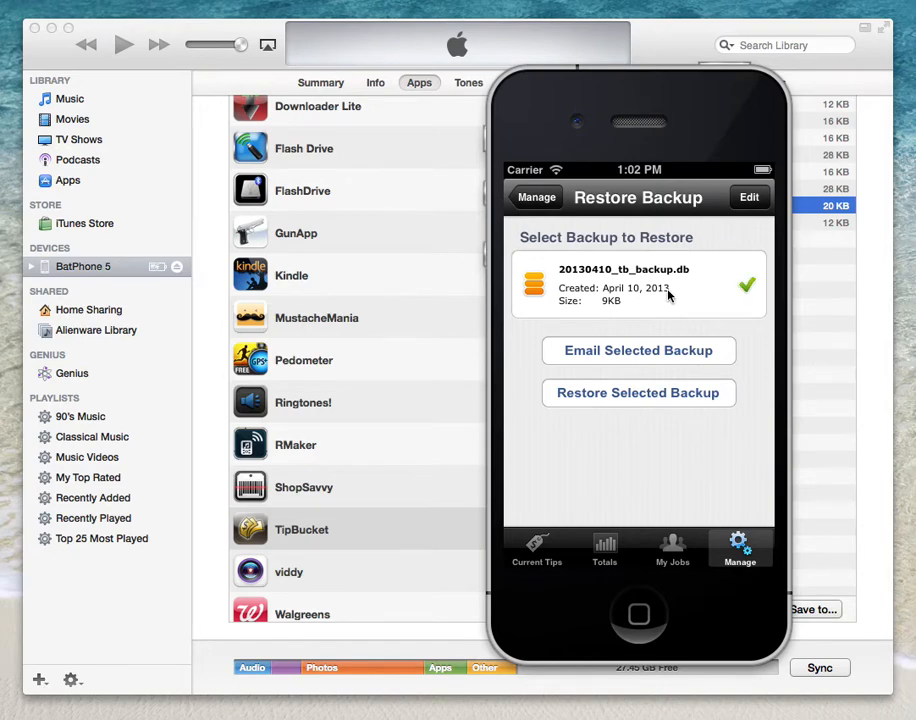
{"action": "mouse_move", "coordinate": [748, 384]}
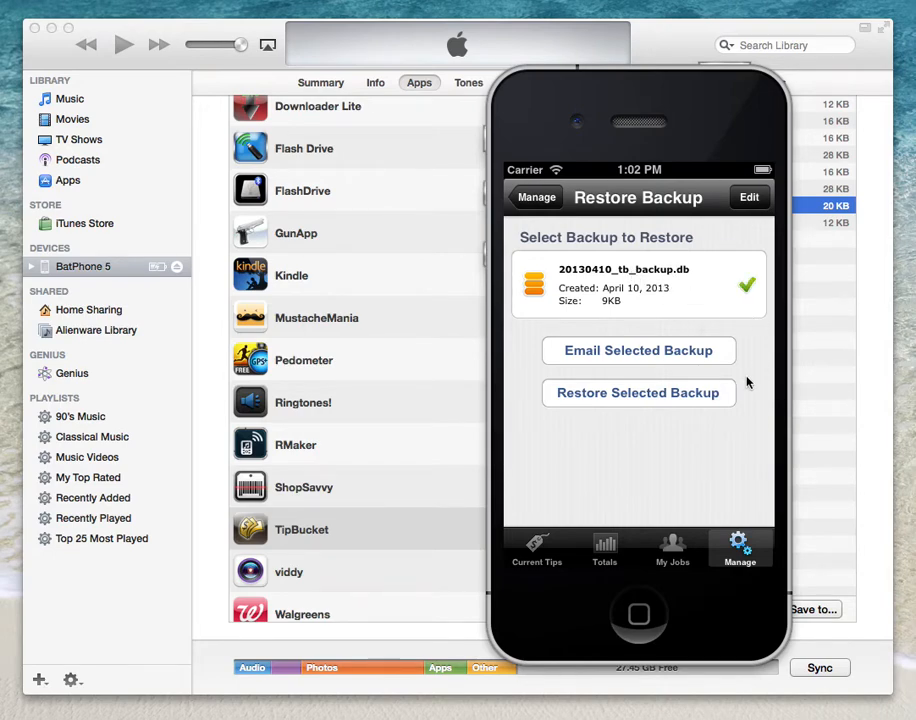
{"action": "left_click", "coordinate": [638, 392]}
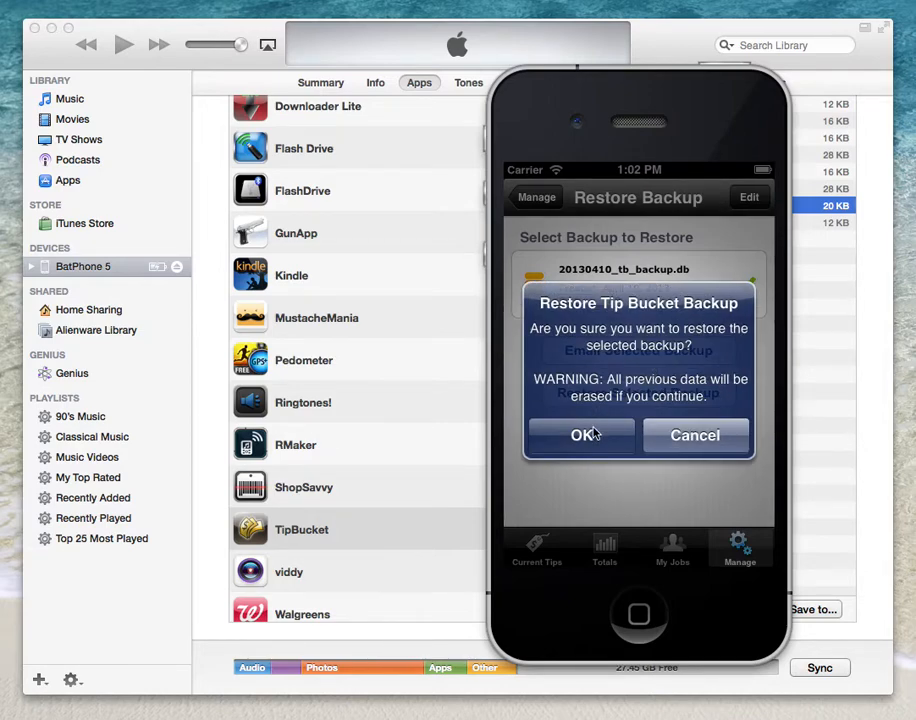
- Confirm the data-erasing restore warning, then dismiss the 'restored successfully' alert
{"action": "left_click", "coordinate": [581, 434]}
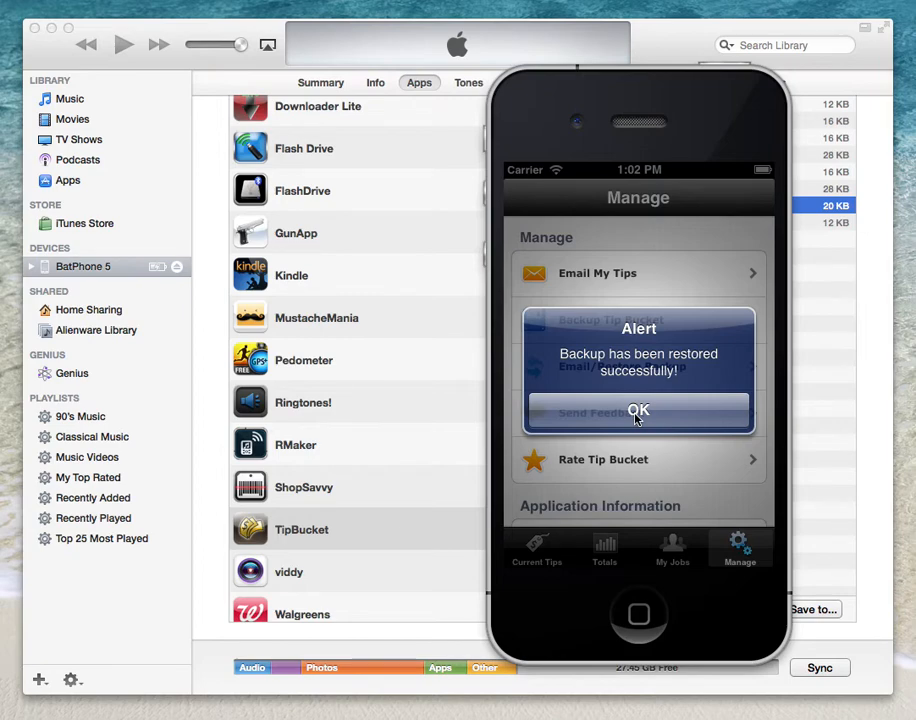
{"action": "left_click", "coordinate": [638, 411]}
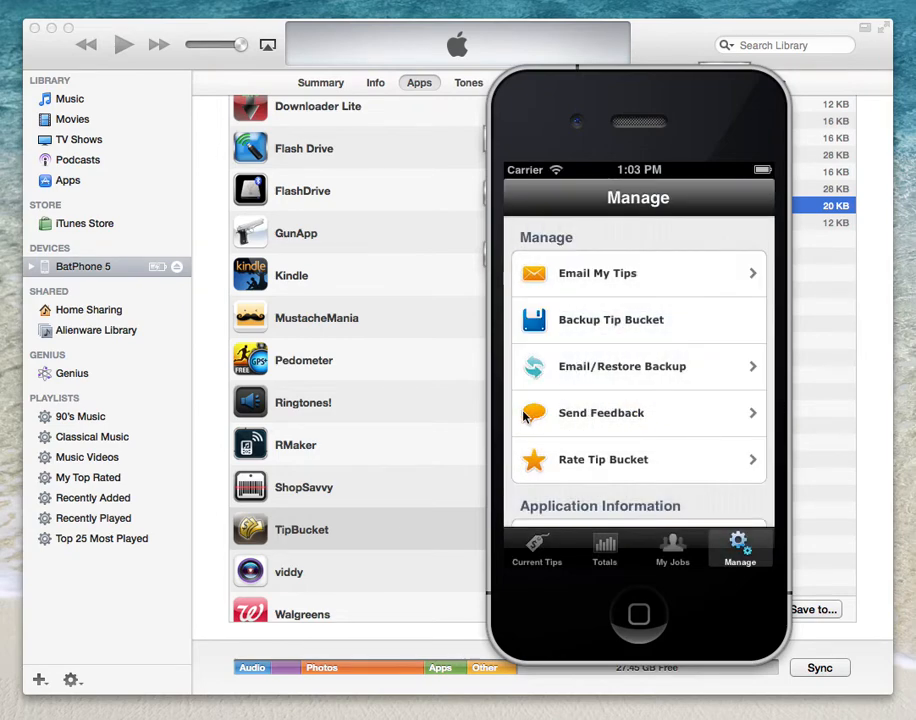